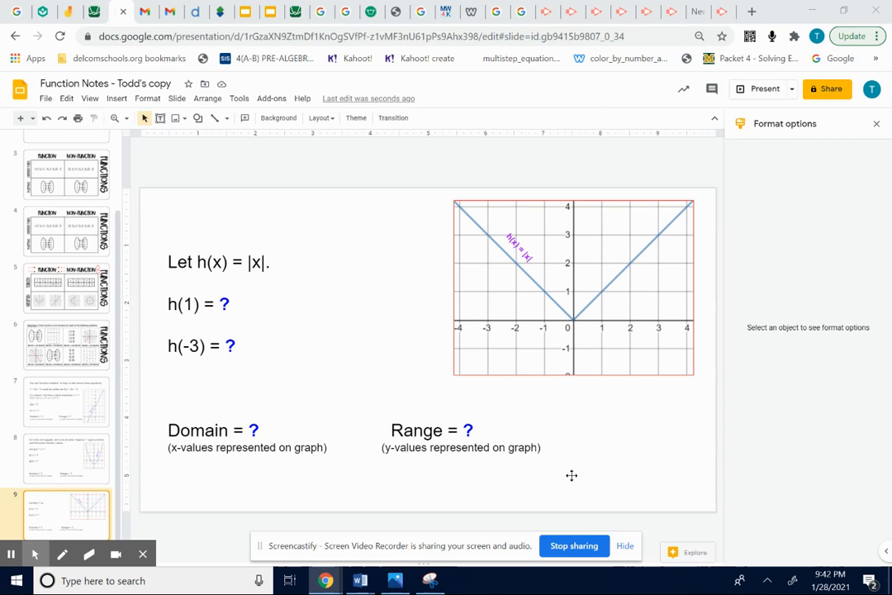
{"action": "mouse_move", "coordinate": [488, 226]}
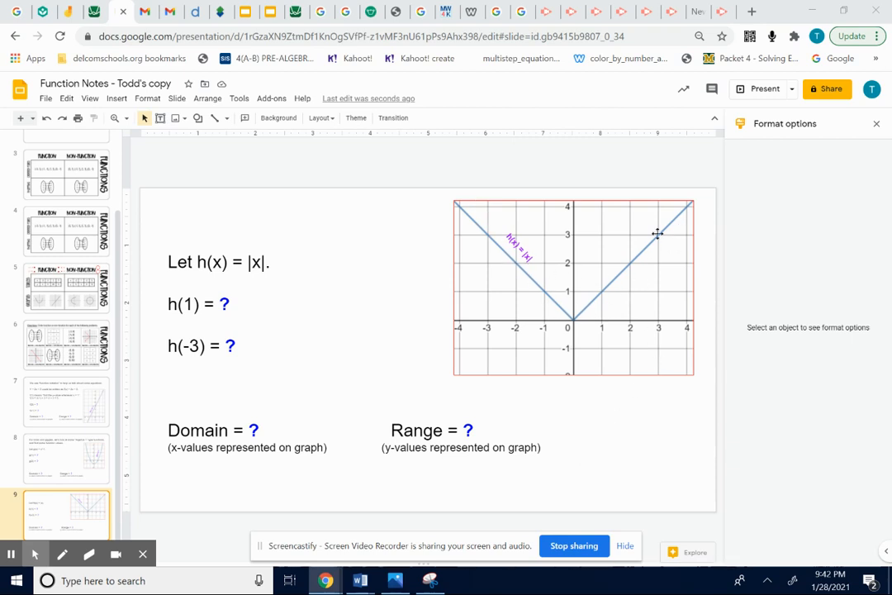
{"action": "mouse_move", "coordinate": [598, 329]}
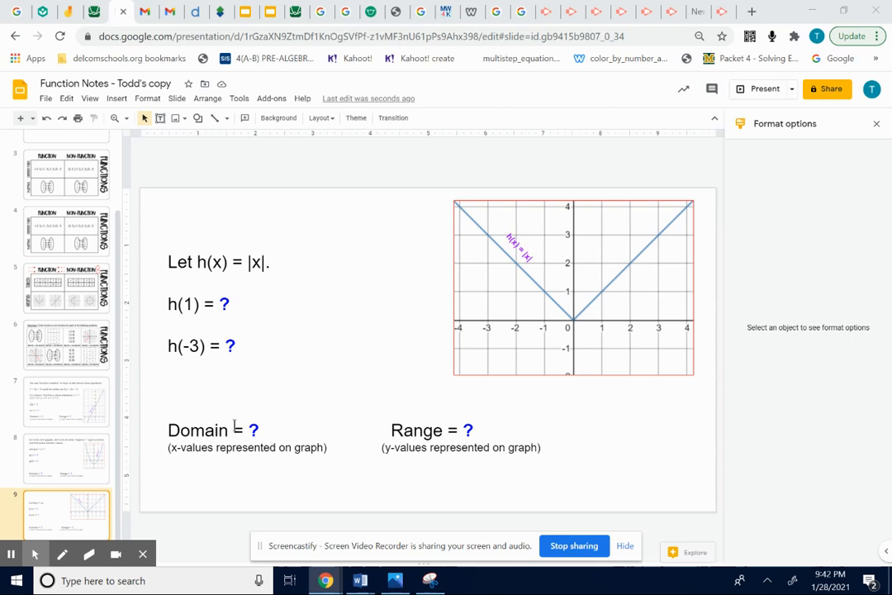
- Replace the question mark after h(1) with '|1| = 1'
{"action": "left_click", "coordinate": [233, 303]}
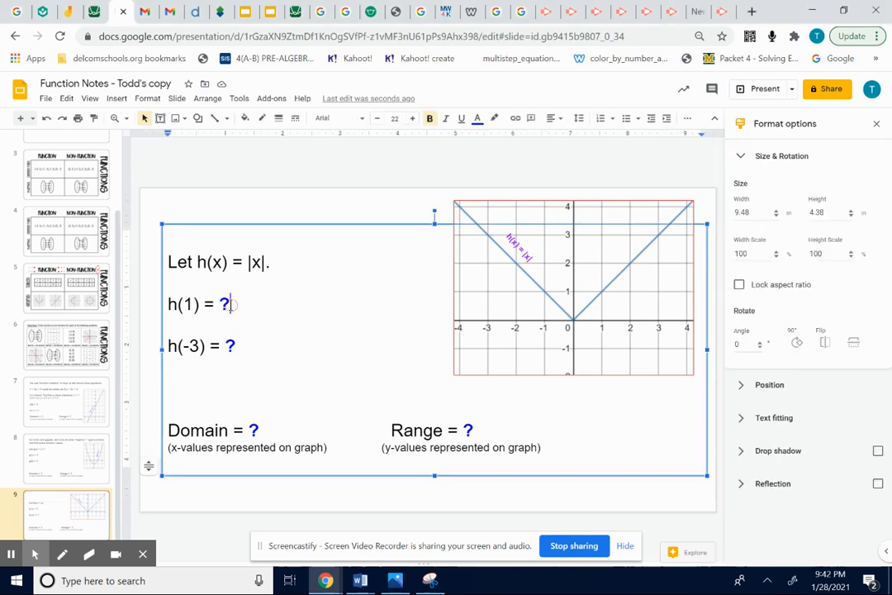
{"action": "key", "text": "Backspace"}
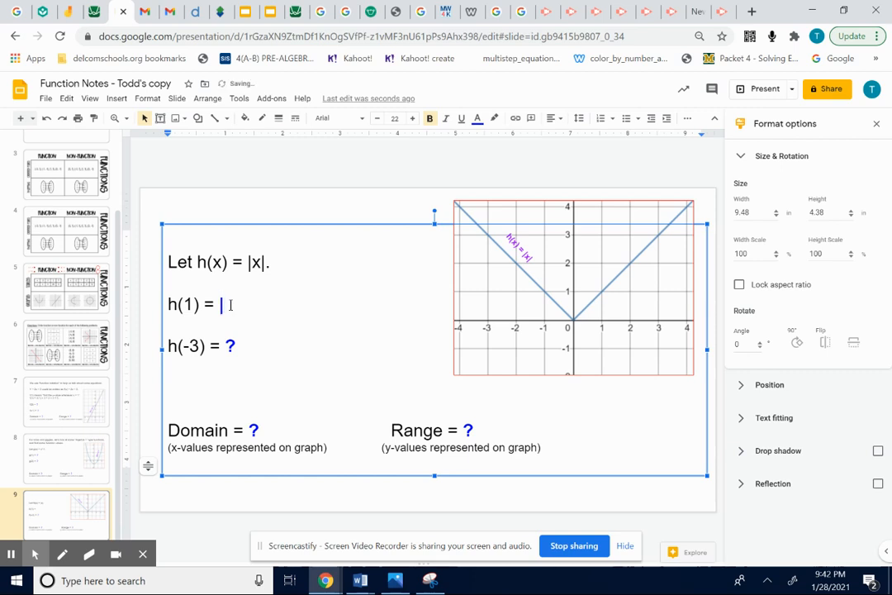
{"action": "type", "text": "1|"}
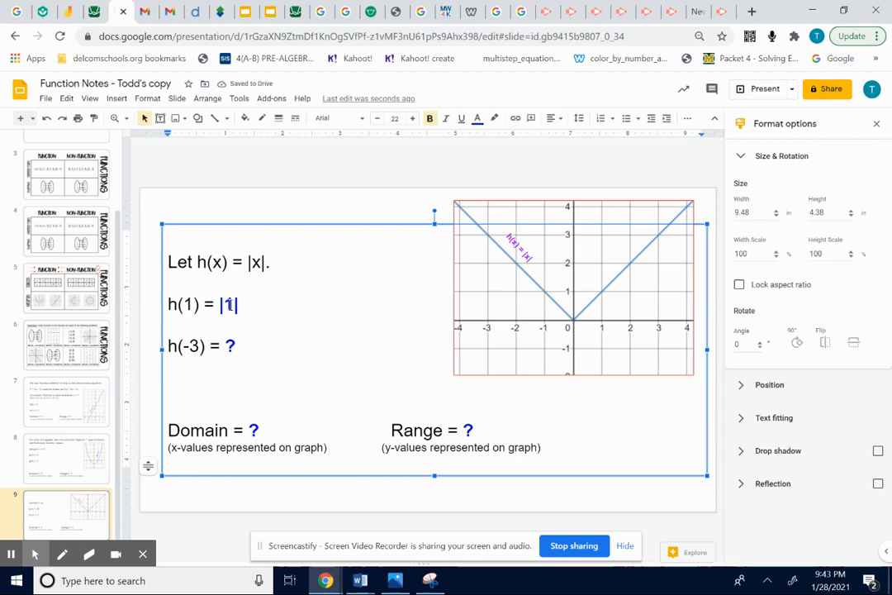
{"action": "type", "text": "= 1"}
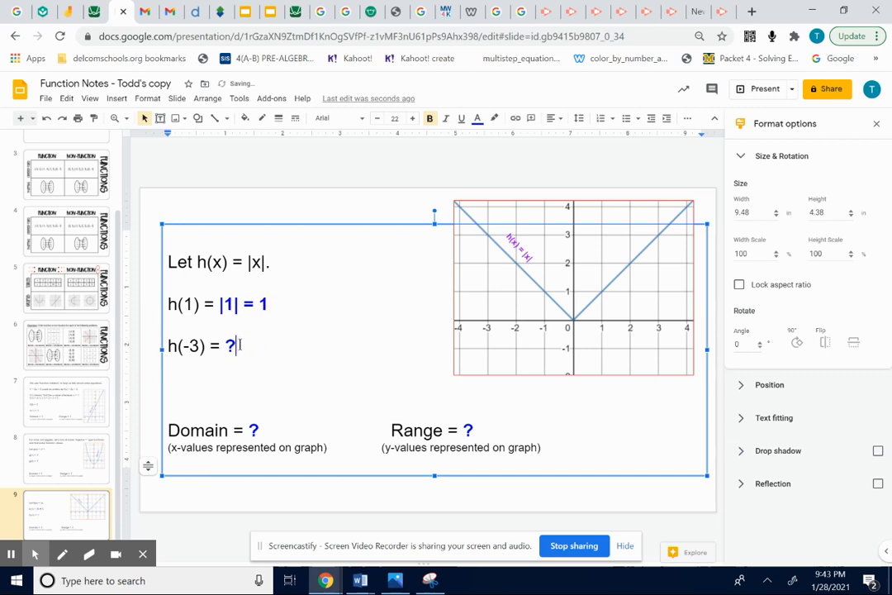
- Replace the question mark after h(-3) with '|-3| = 3'
{"action": "key", "text": "Backspace"}
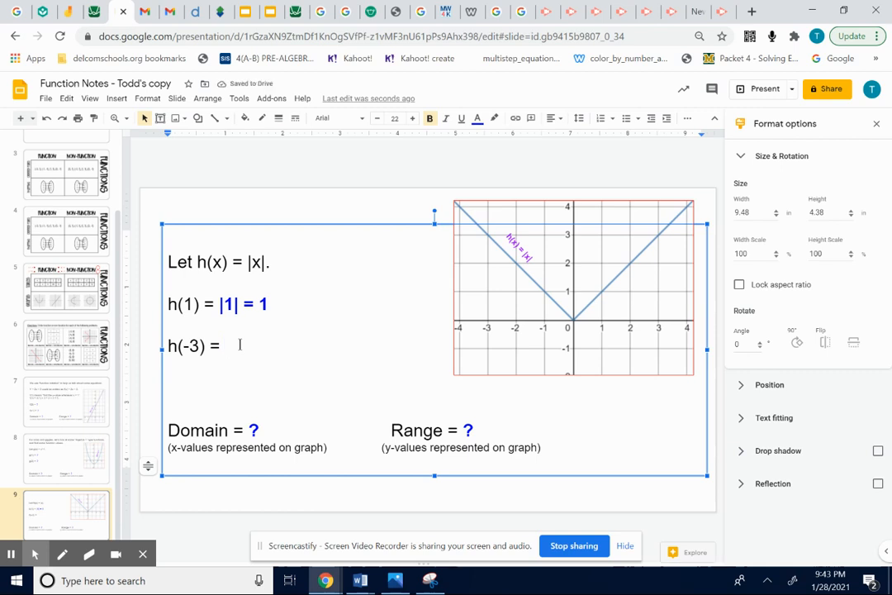
{"action": "type", "text": "|-3|"}
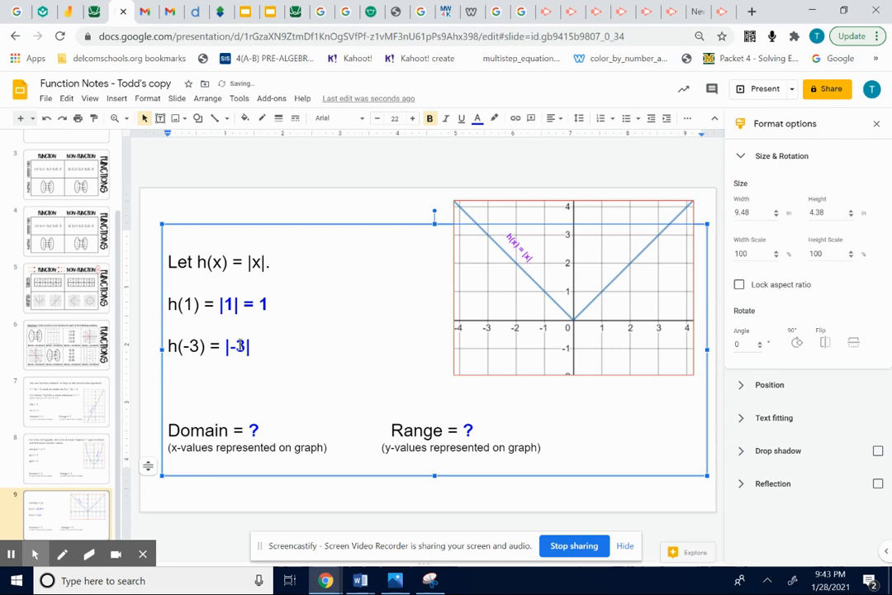
{"action": "type", "text": "= 3"}
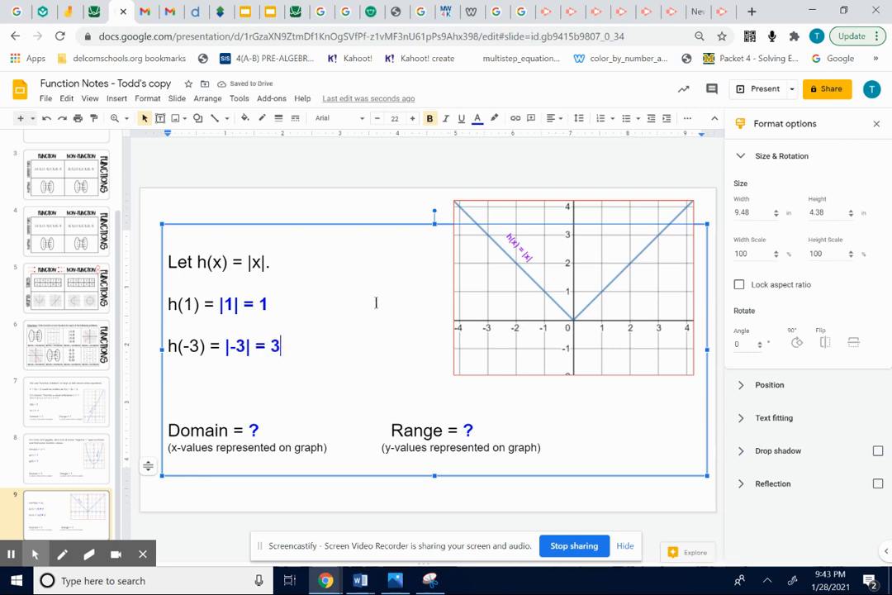
{"action": "mouse_move", "coordinate": [591, 325]}
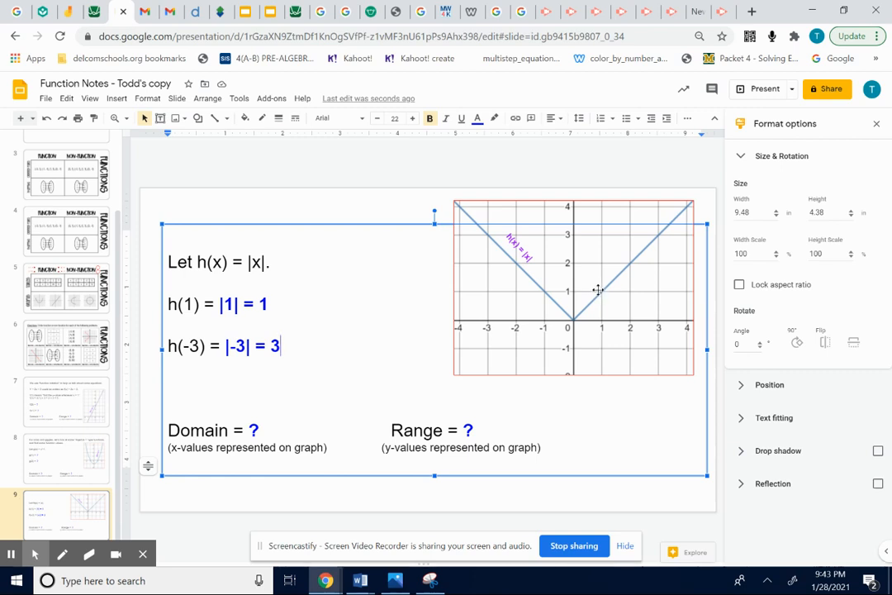
{"action": "mouse_move", "coordinate": [601, 288]}
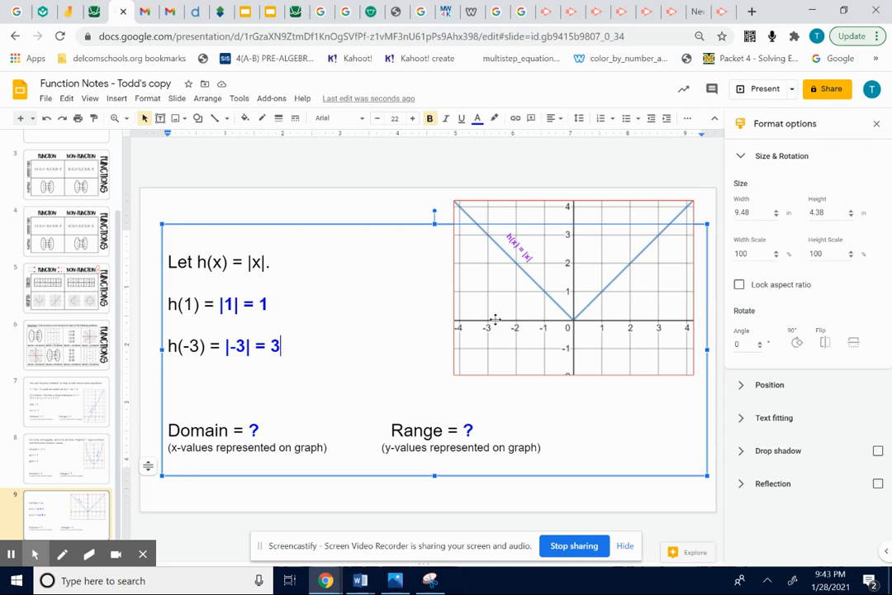
{"action": "mouse_move", "coordinate": [483, 330]}
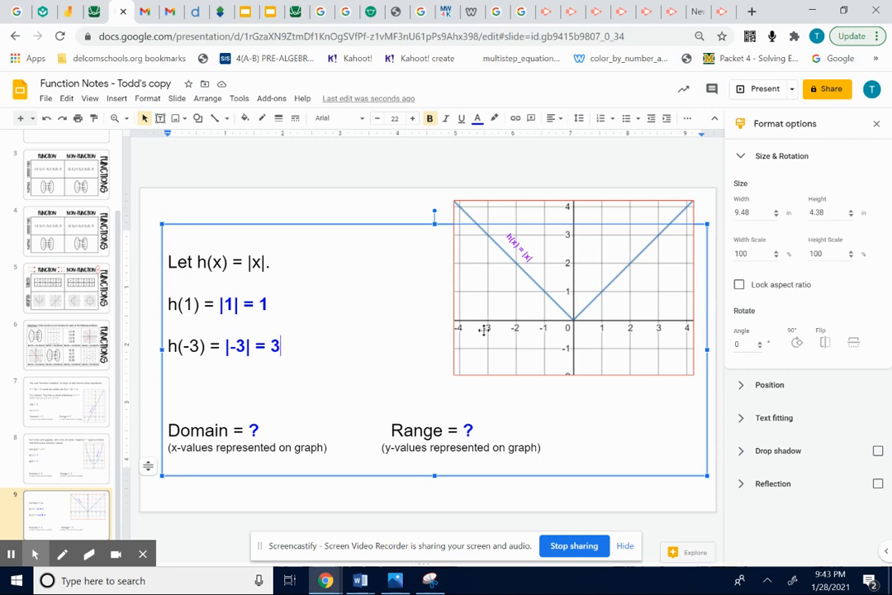
{"action": "mouse_move", "coordinate": [486, 254]}
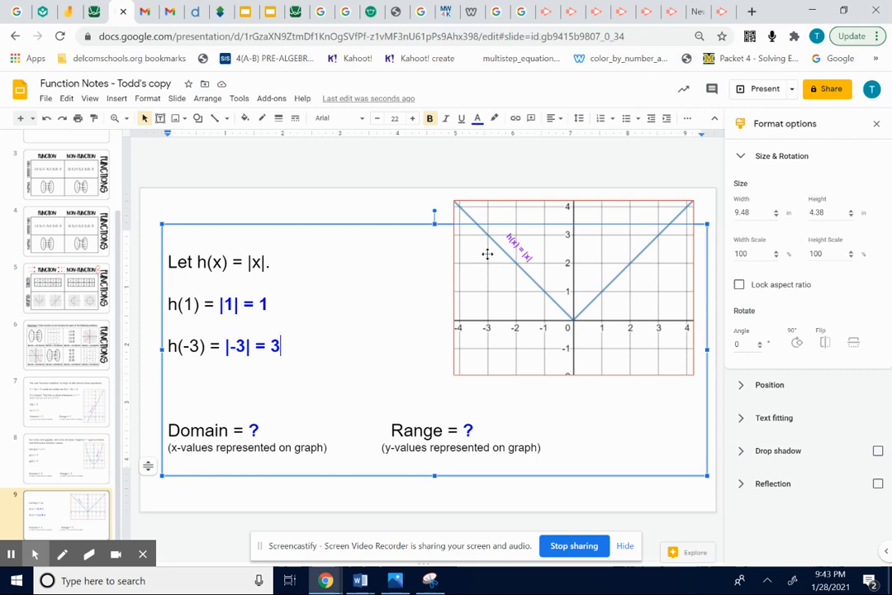
{"action": "mouse_move", "coordinate": [489, 242]}
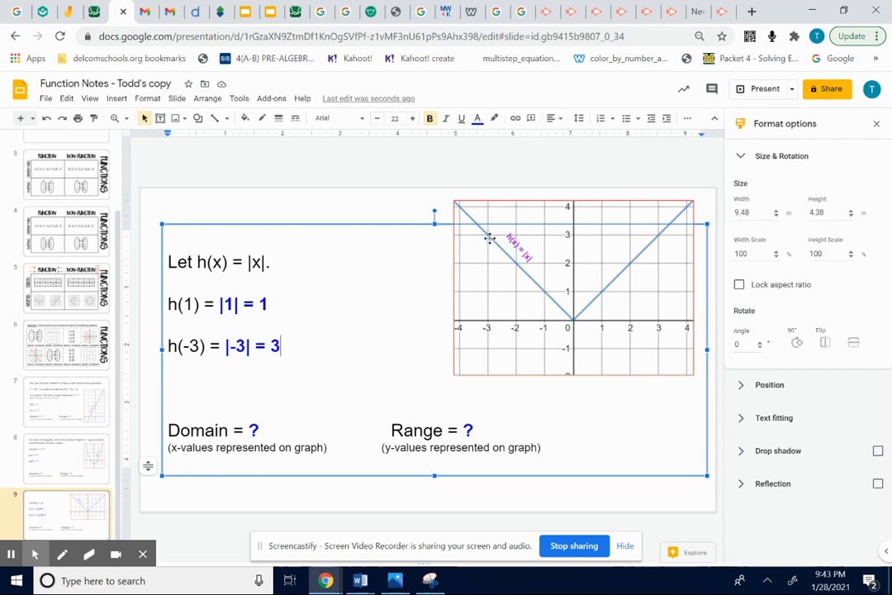
{"action": "mouse_move", "coordinate": [541, 235]}
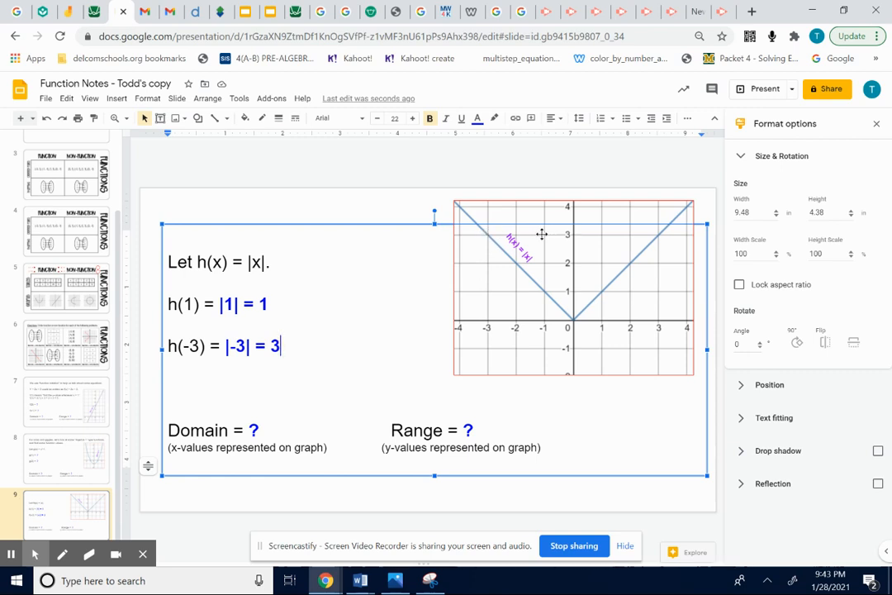
{"action": "mouse_move", "coordinate": [441, 263]}
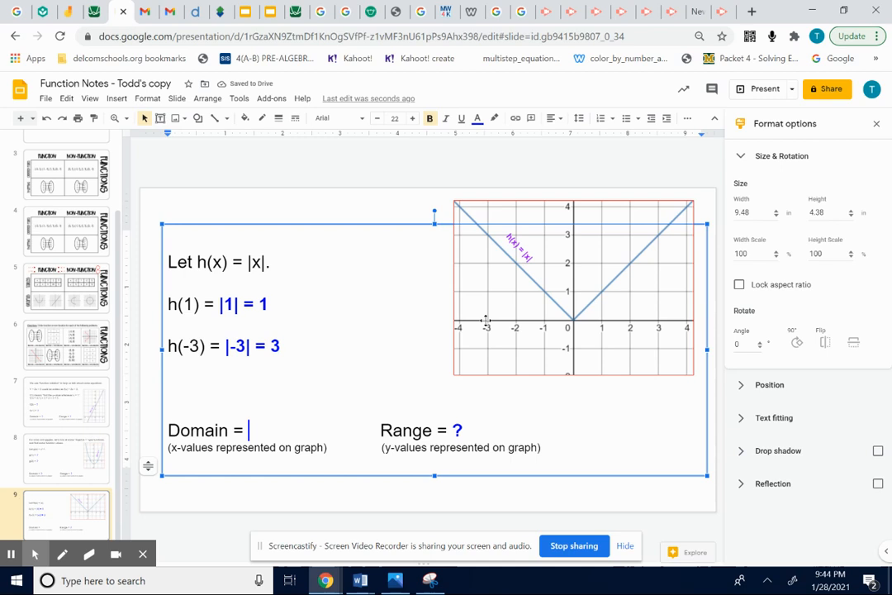
{"action": "mouse_move", "coordinate": [686, 320]}
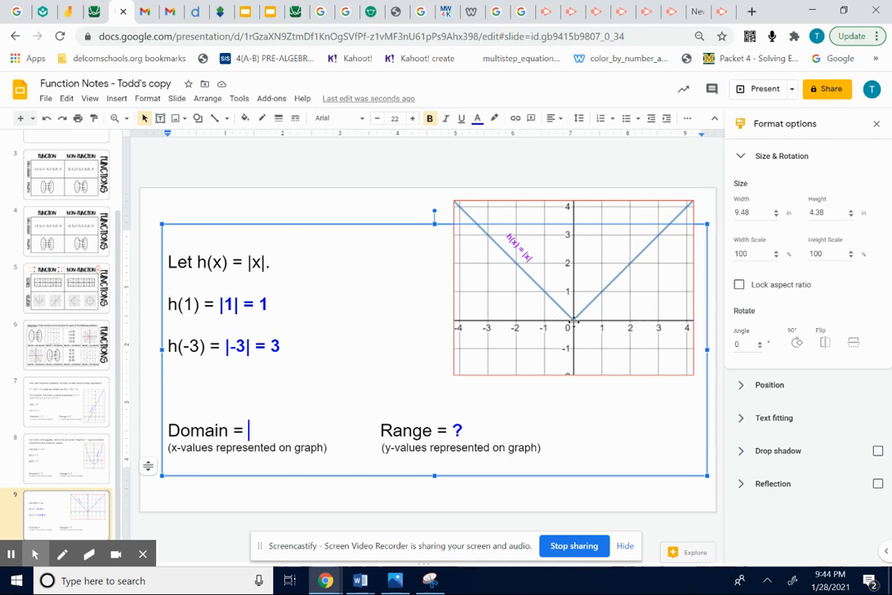
{"action": "mouse_move", "coordinate": [479, 314]}
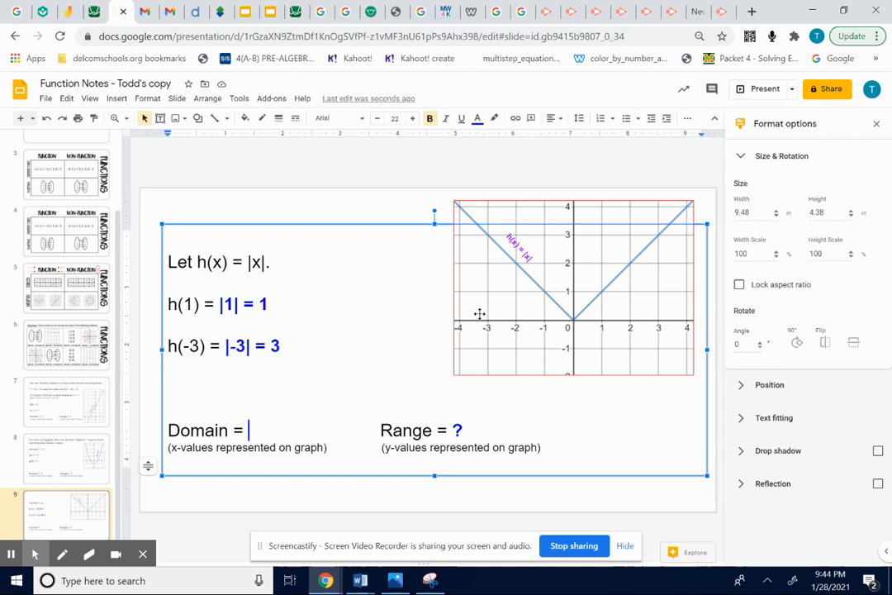
{"action": "mouse_move", "coordinate": [560, 319]}
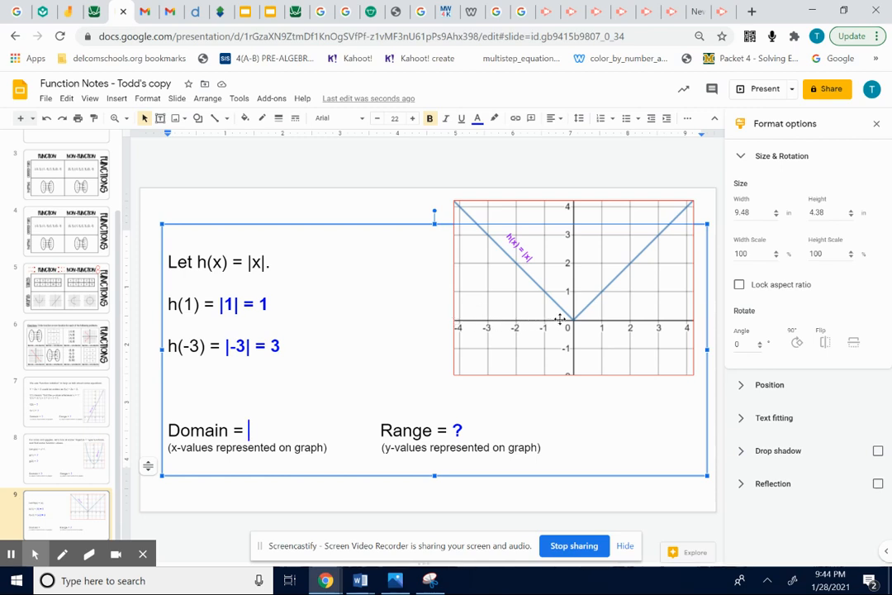
{"action": "mouse_move", "coordinate": [619, 320]}
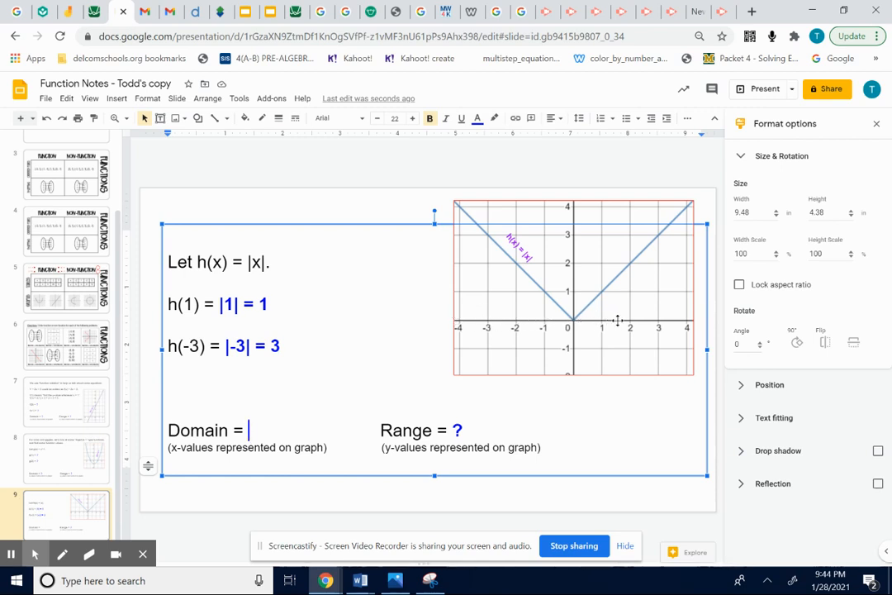
{"action": "mouse_move", "coordinate": [640, 323]}
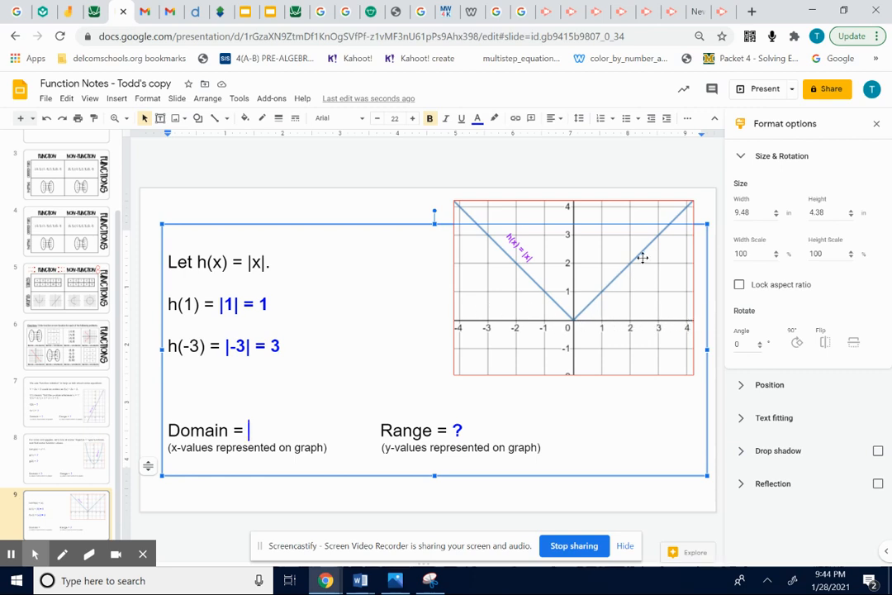
{"action": "mouse_move", "coordinate": [707, 190]}
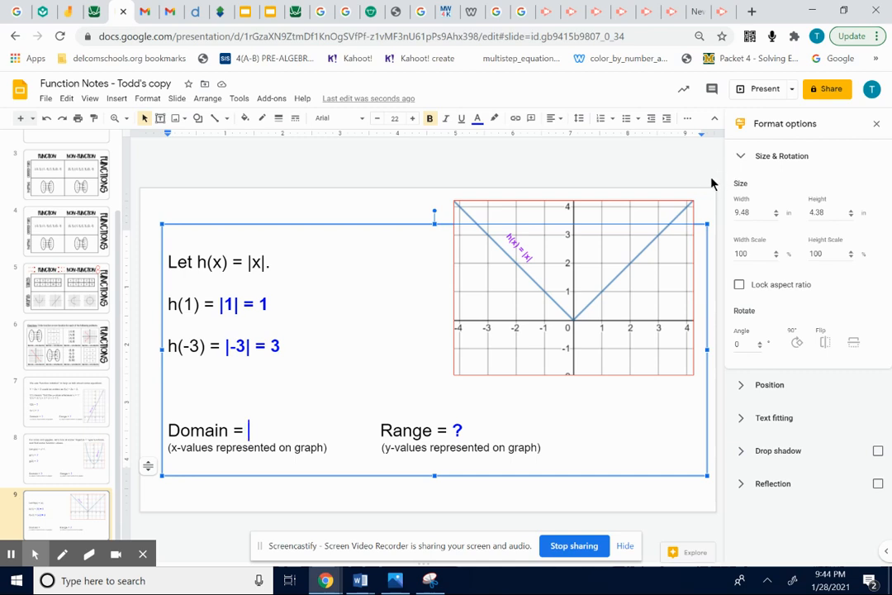
{"action": "mouse_move", "coordinate": [827, 88]}
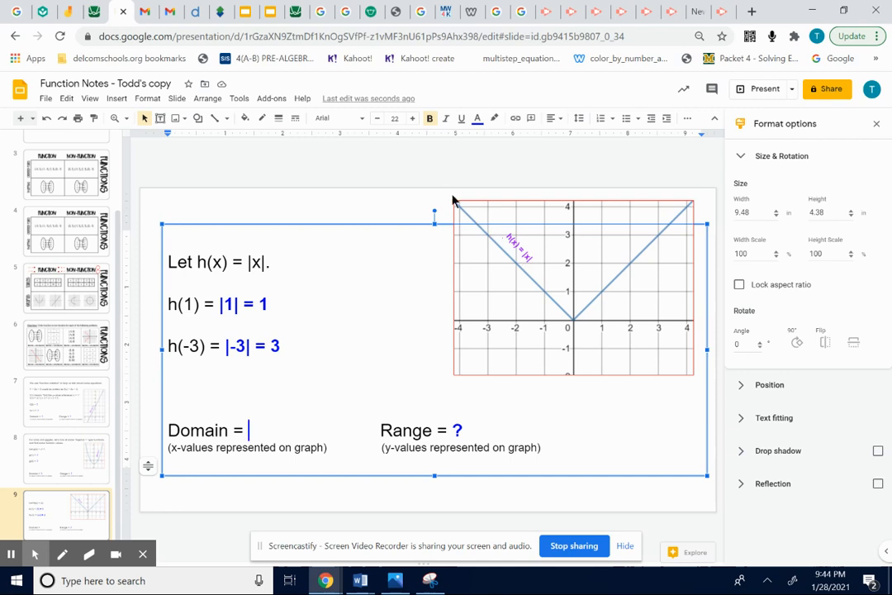
{"action": "mouse_move", "coordinate": [547, 384]}
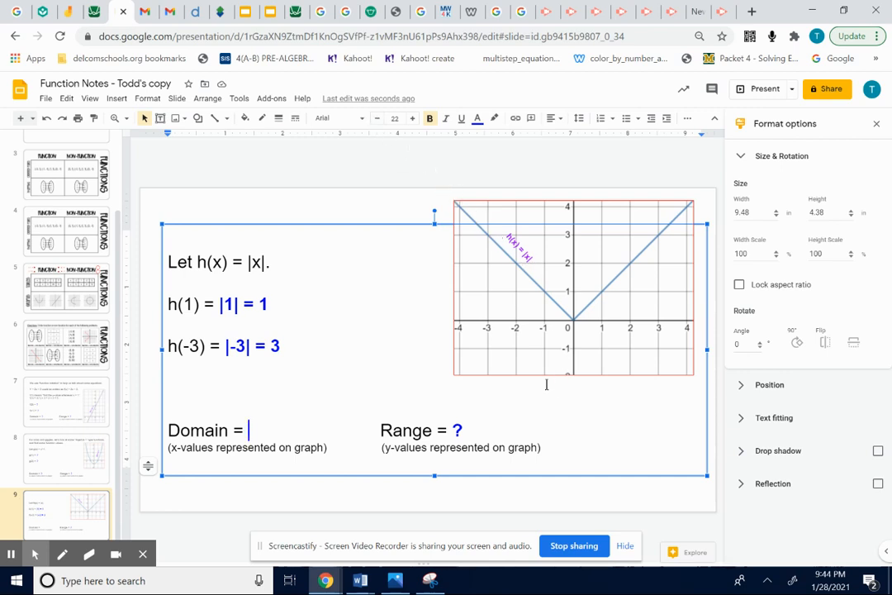
- Start the domain answer by typing 'al' after 'Domain ='
{"action": "left_click", "coordinate": [248, 429]}
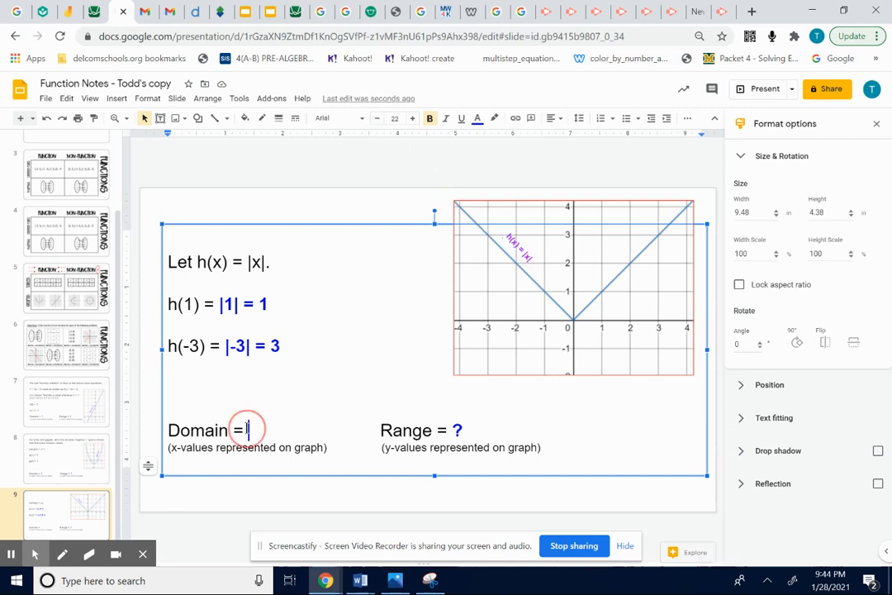
{"action": "type", "text": "al"}
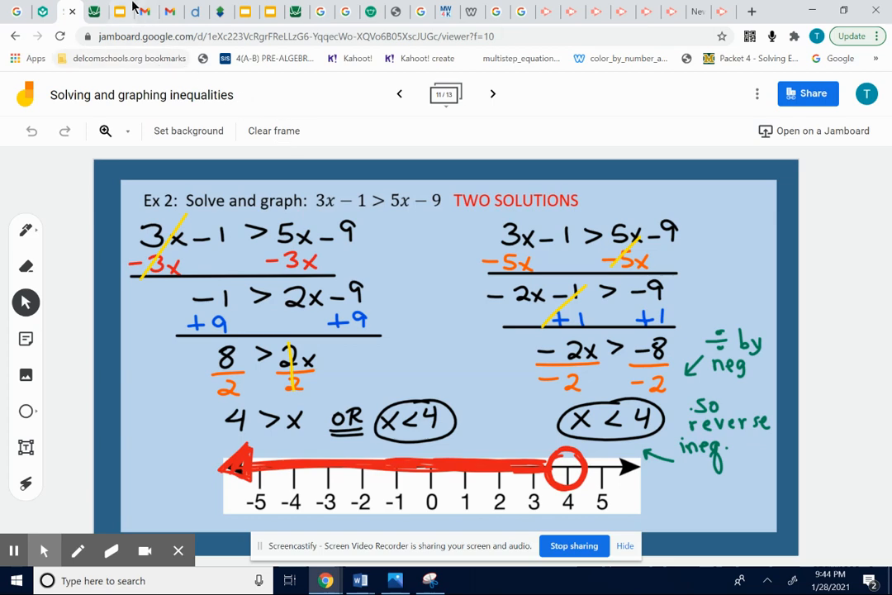
- Switch from the Jamboard back to the Google Slides presentation tab
{"action": "left_click", "coordinate": [93, 11]}
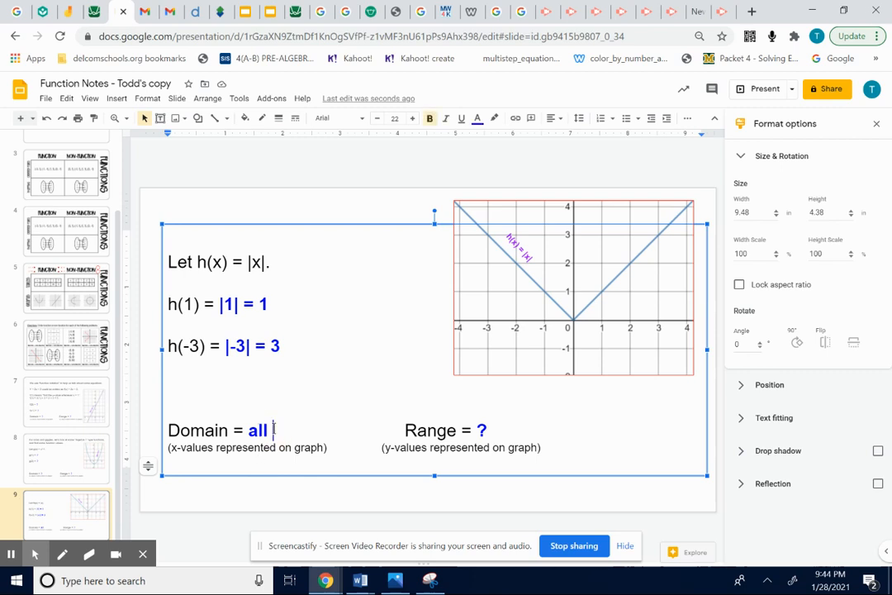
- Add '#s' after 'all' so the domain reads 'all #s'
{"action": "type", "text": "#"}
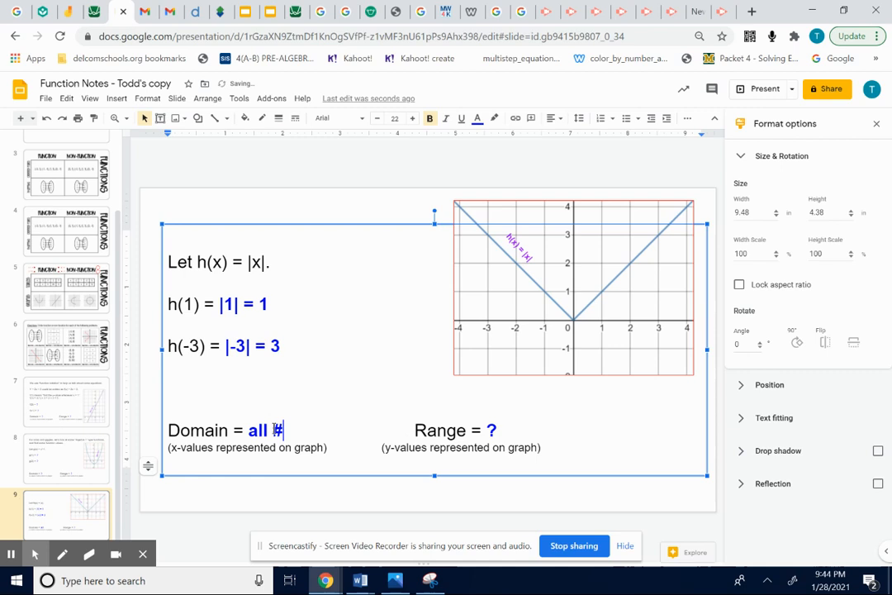
{"action": "type", "text": "s"}
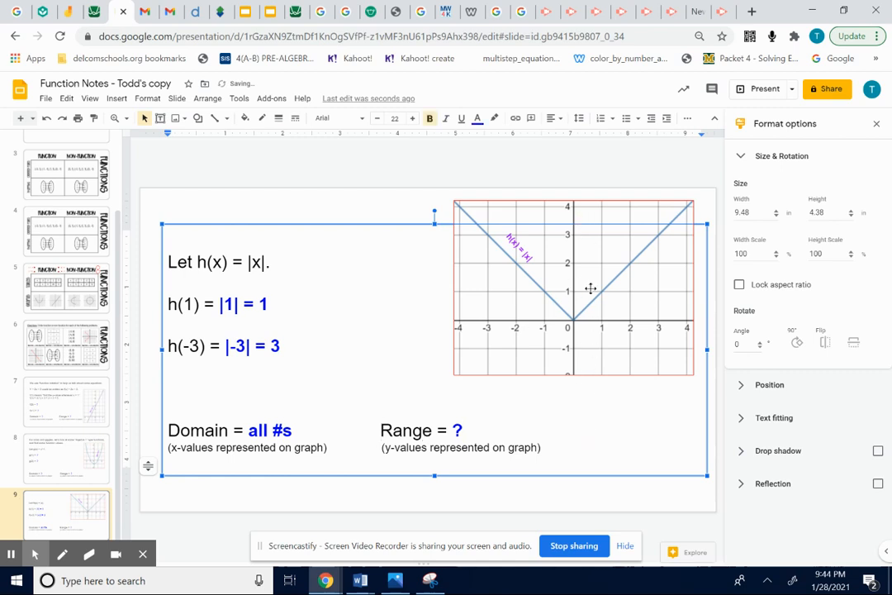
- Place the cursor in the Range line after 'Range ='
{"action": "left_click", "coordinate": [463, 429]}
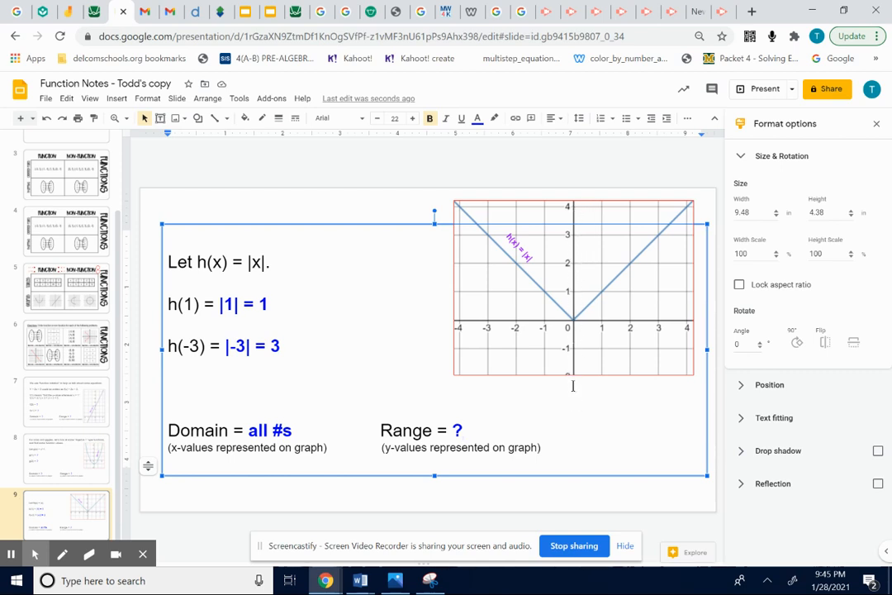
{"action": "mouse_move", "coordinate": [570, 204]}
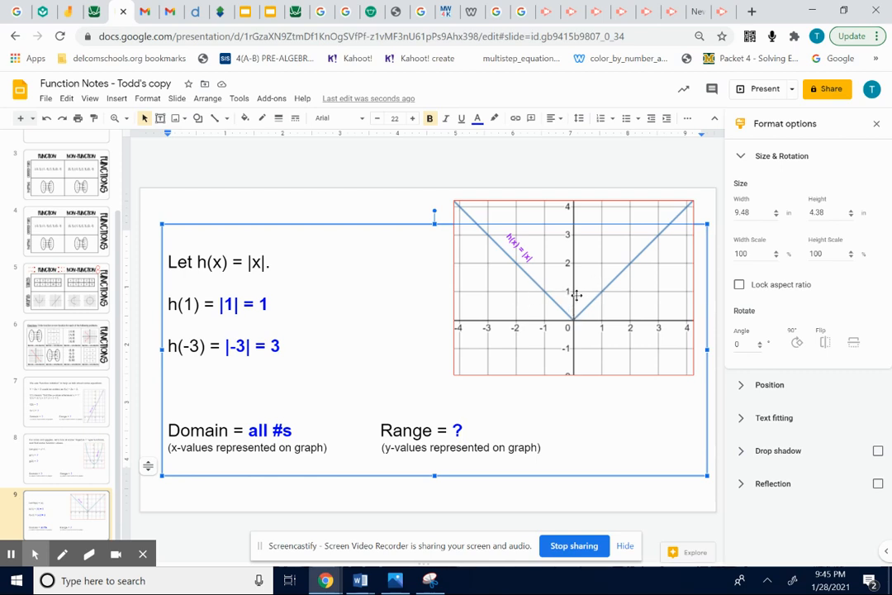
{"action": "mouse_move", "coordinate": [570, 272]}
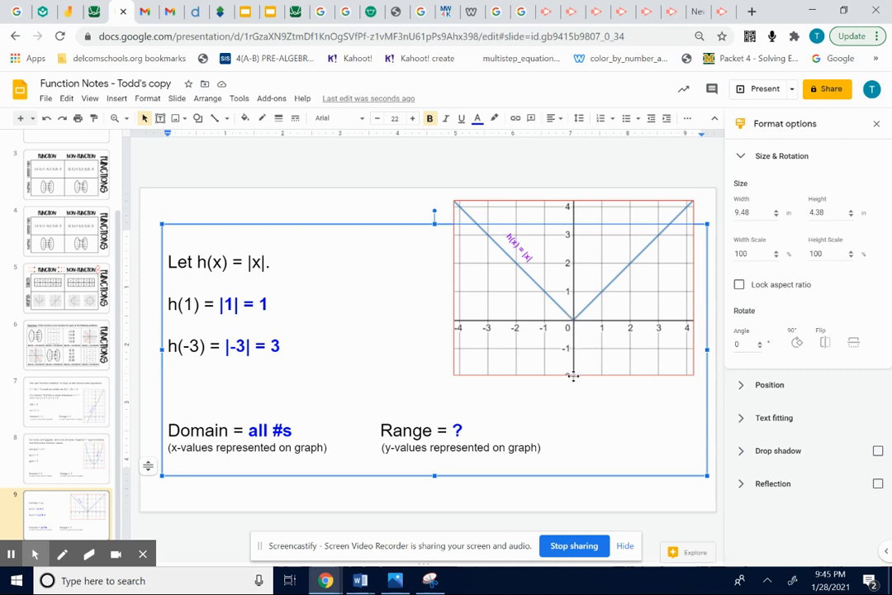
{"action": "mouse_move", "coordinate": [575, 327]}
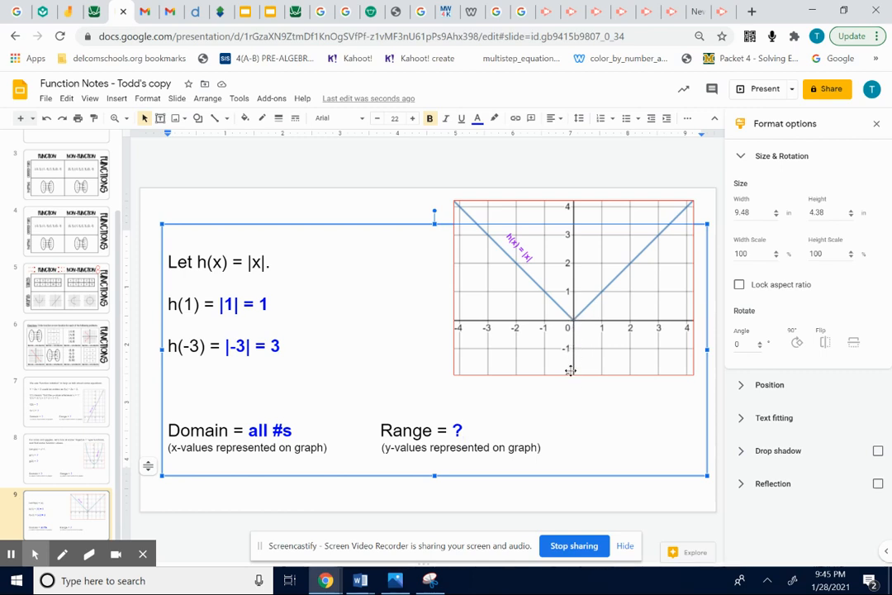
{"action": "mouse_move", "coordinate": [574, 351]}
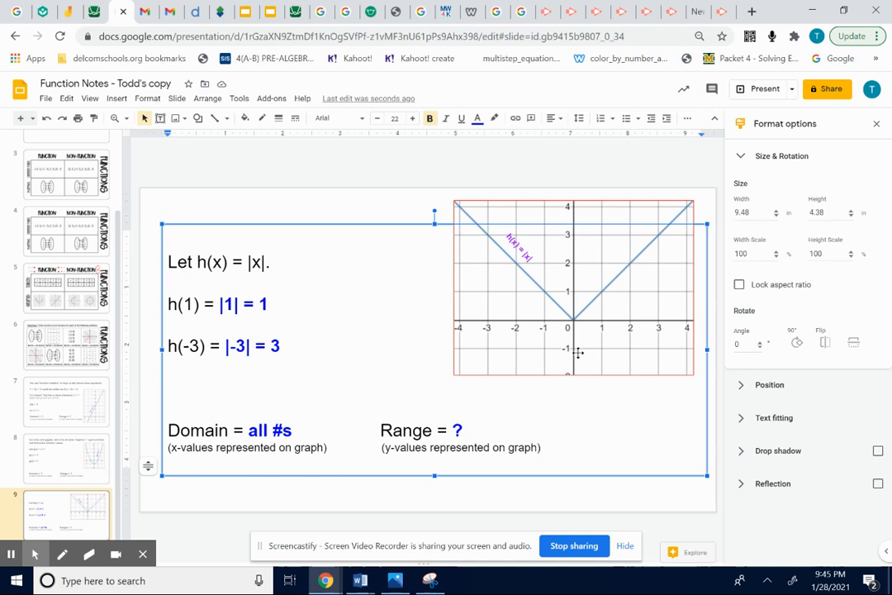
{"action": "mouse_move", "coordinate": [475, 362]}
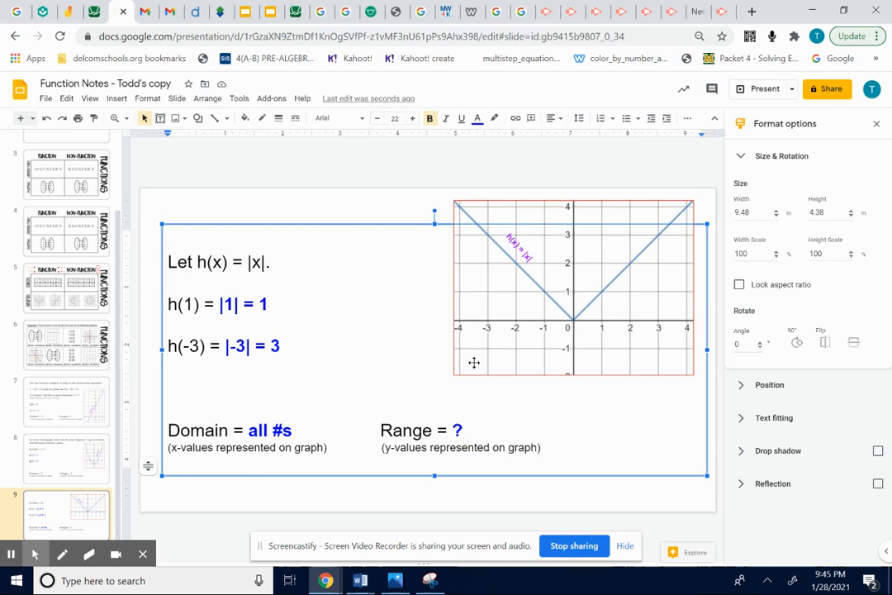
{"action": "mouse_move", "coordinate": [632, 372]}
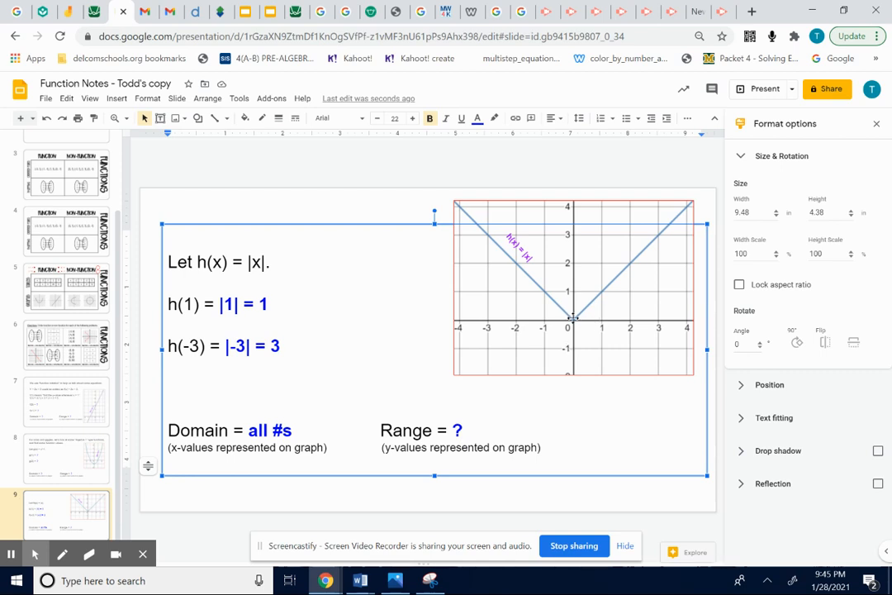
{"action": "mouse_move", "coordinate": [574, 312]}
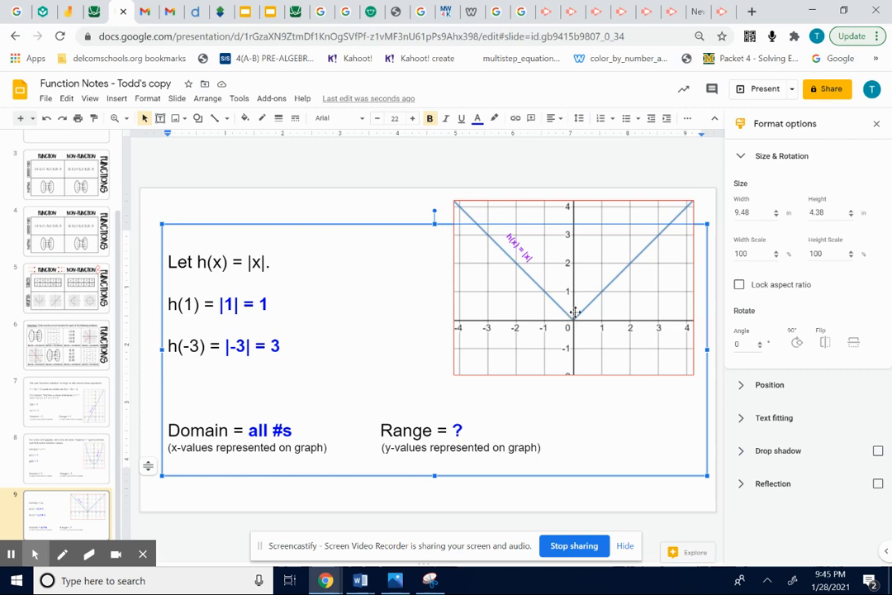
{"action": "mouse_move", "coordinate": [576, 201]}
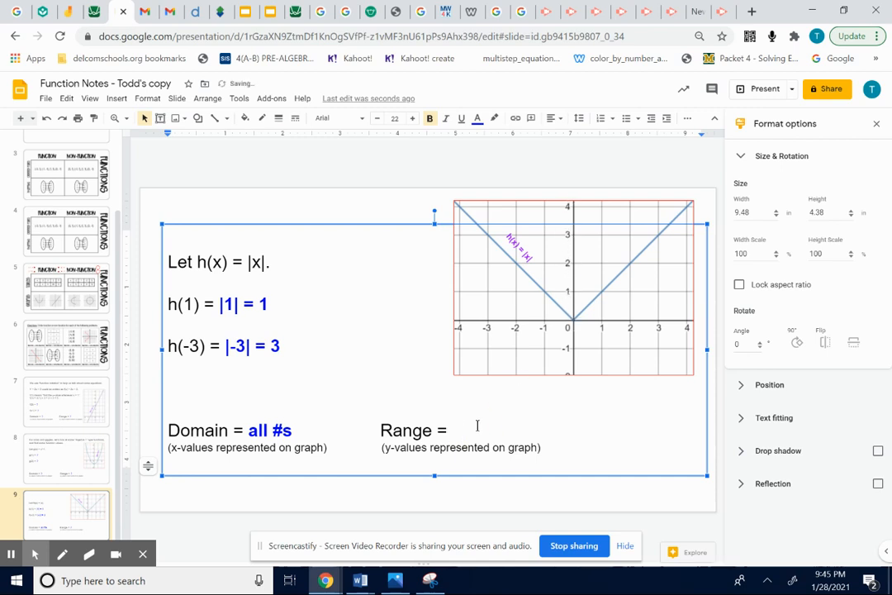
- Type the range answer "y's greater than or = to 0" after 'Range ='
{"action": "type", "text": "y"}
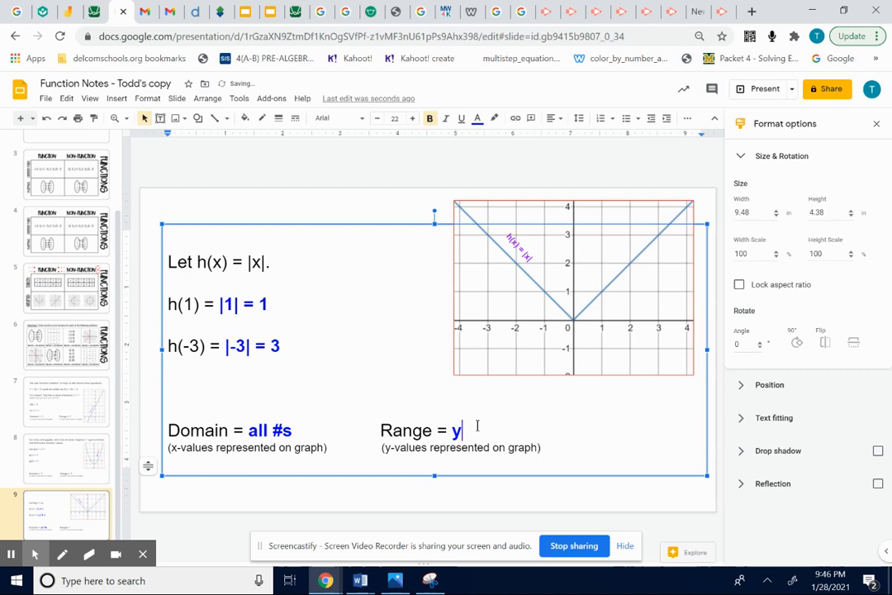
{"action": "type", "text": "a"}
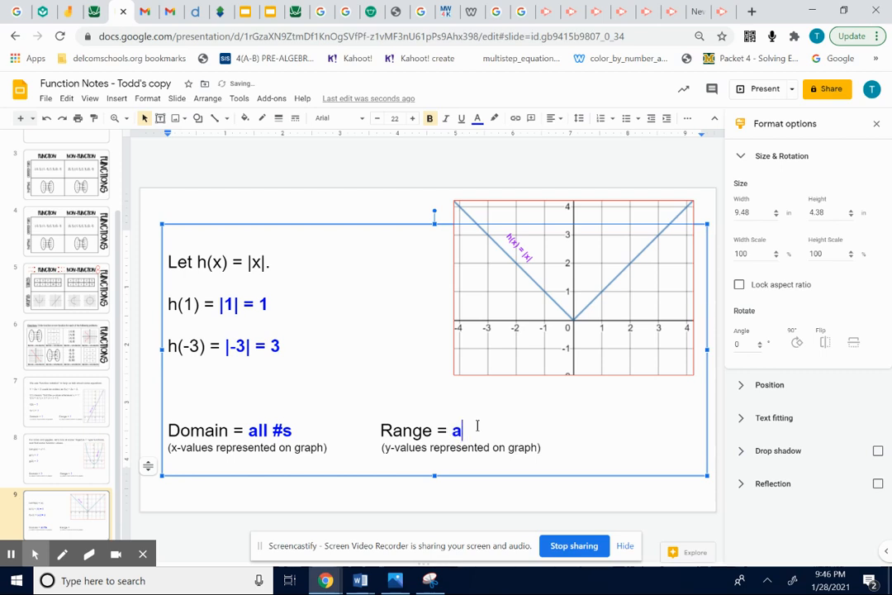
{"action": "type", "text": "ll"}
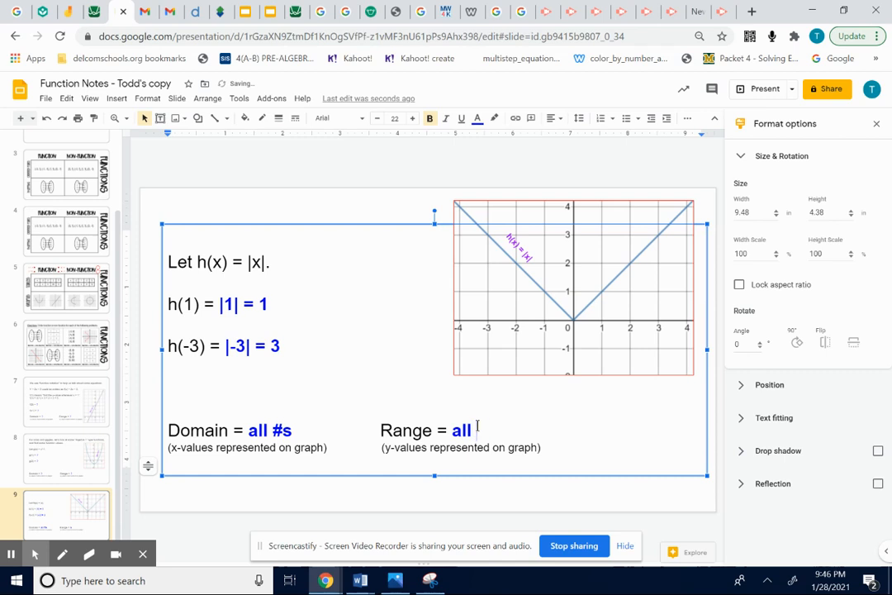
{"action": "type", "text": "y values greater t"}
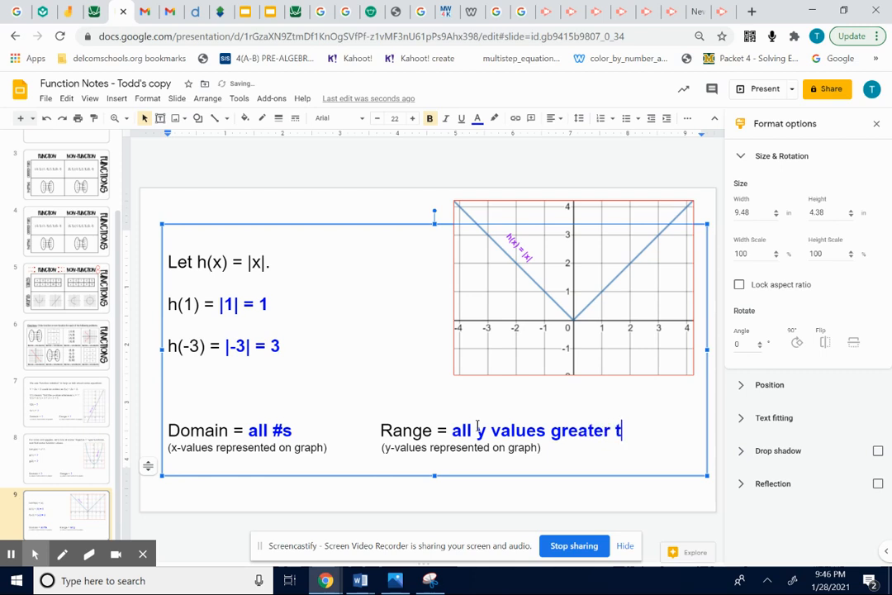
{"action": "type", "text": "han"}
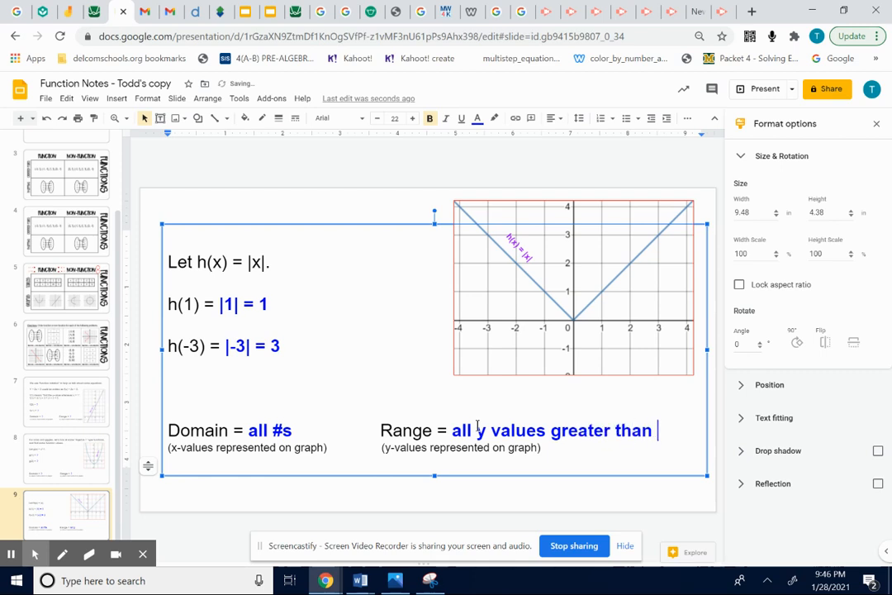
{"action": "type", "text": "or ="}
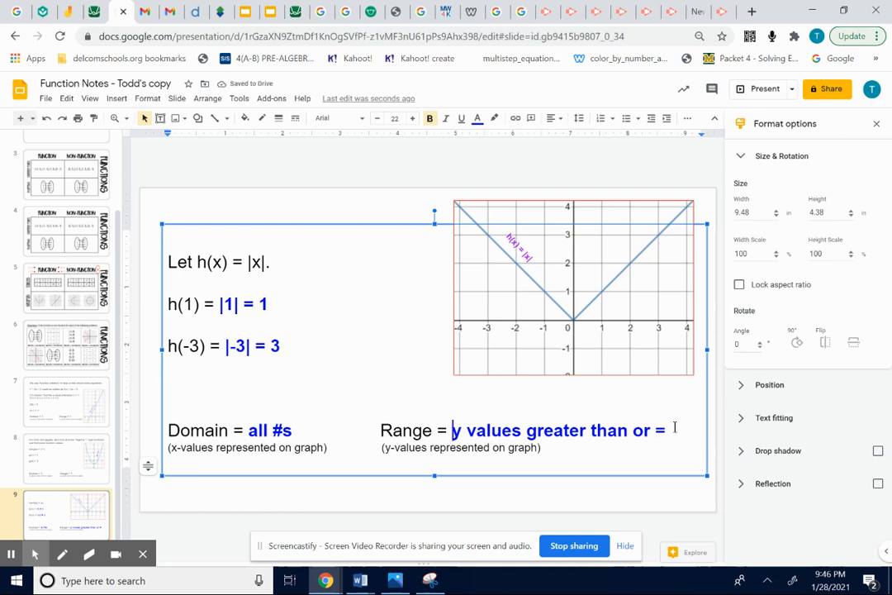
{"action": "type", "text": "to 0"}
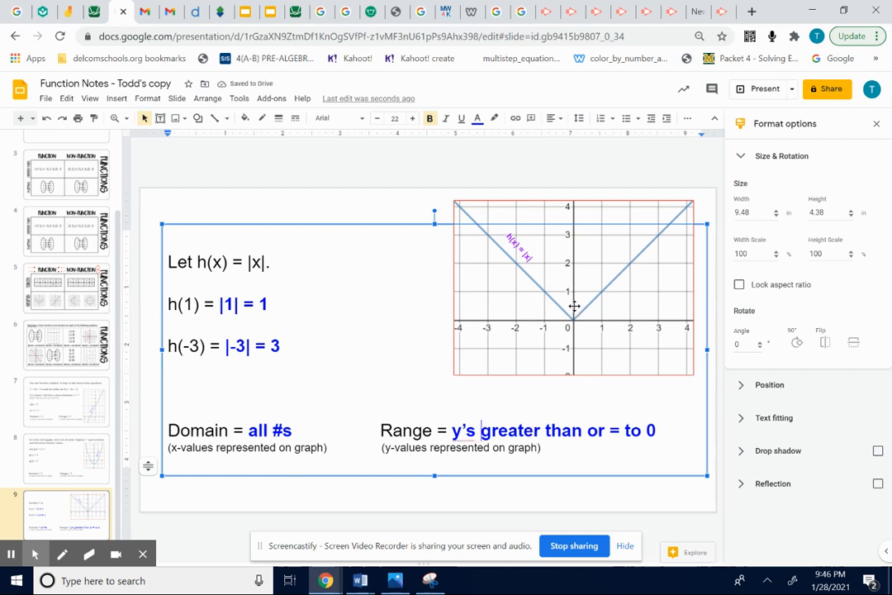
{"action": "mouse_move", "coordinate": [582, 198]}
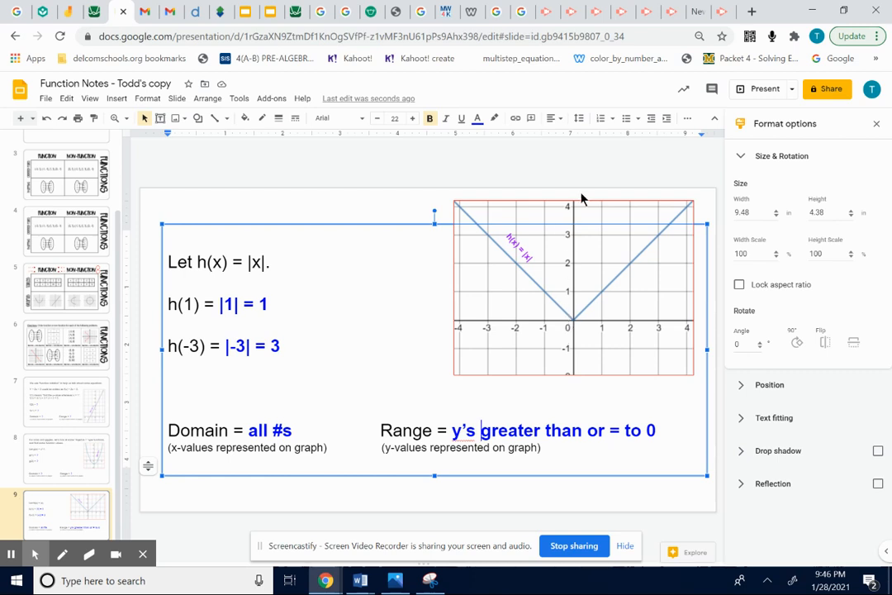
{"action": "mouse_move", "coordinate": [572, 306]}
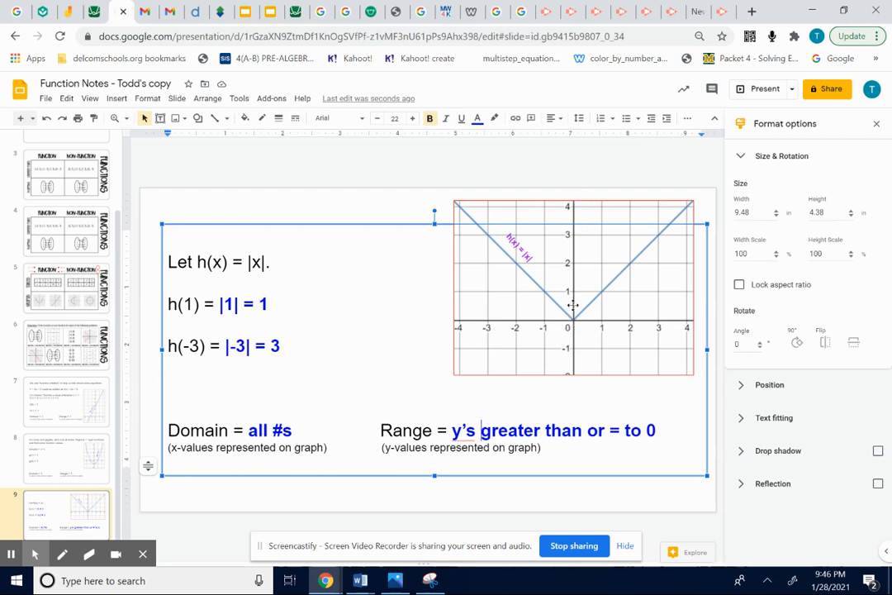
{"action": "mouse_move", "coordinate": [578, 218]}
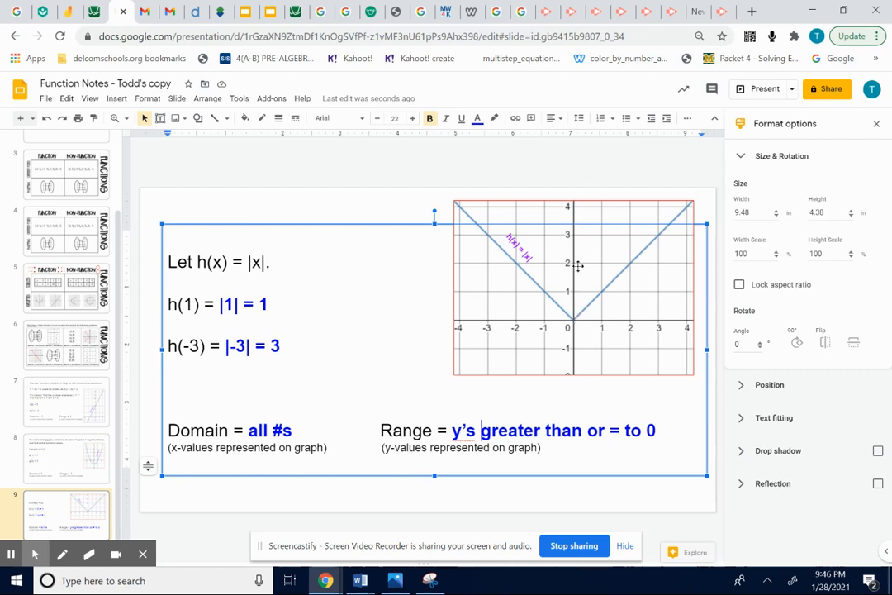
{"action": "mouse_move", "coordinate": [662, 331]}
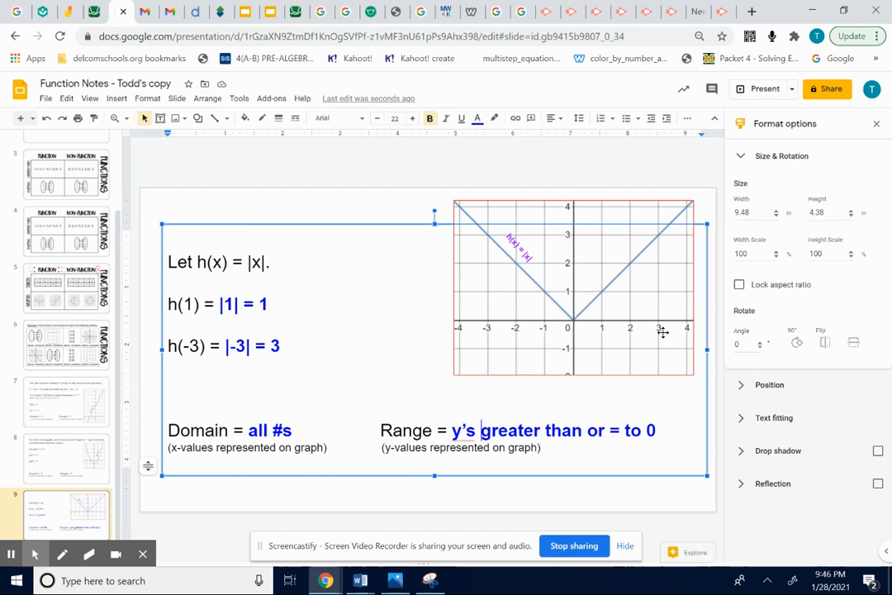
{"action": "mouse_move", "coordinate": [659, 332]}
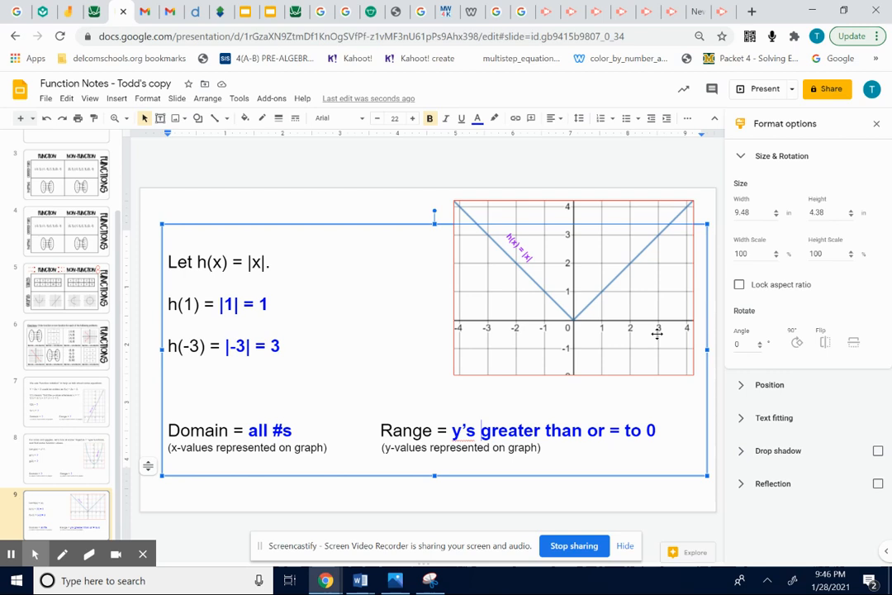